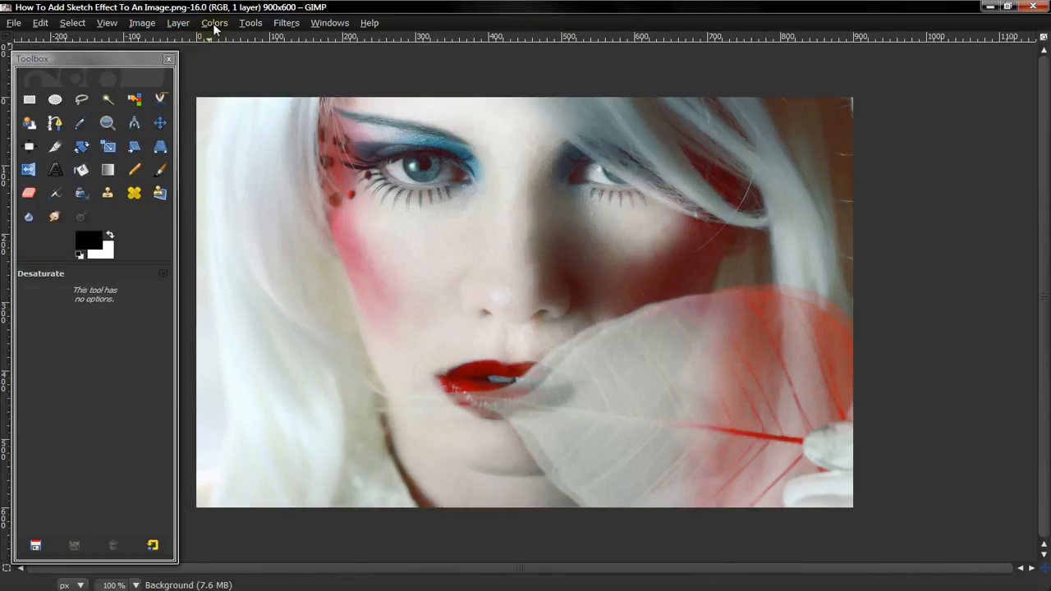
- Desaturate the Background copy layer to grayscale using Lightness shade
click(213, 23)
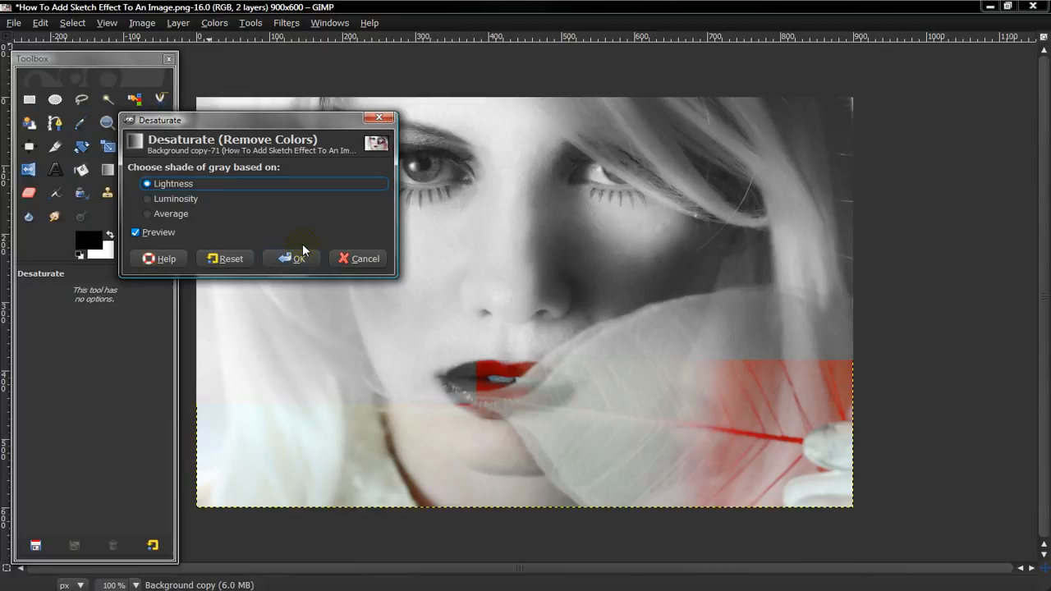
click(292, 257)
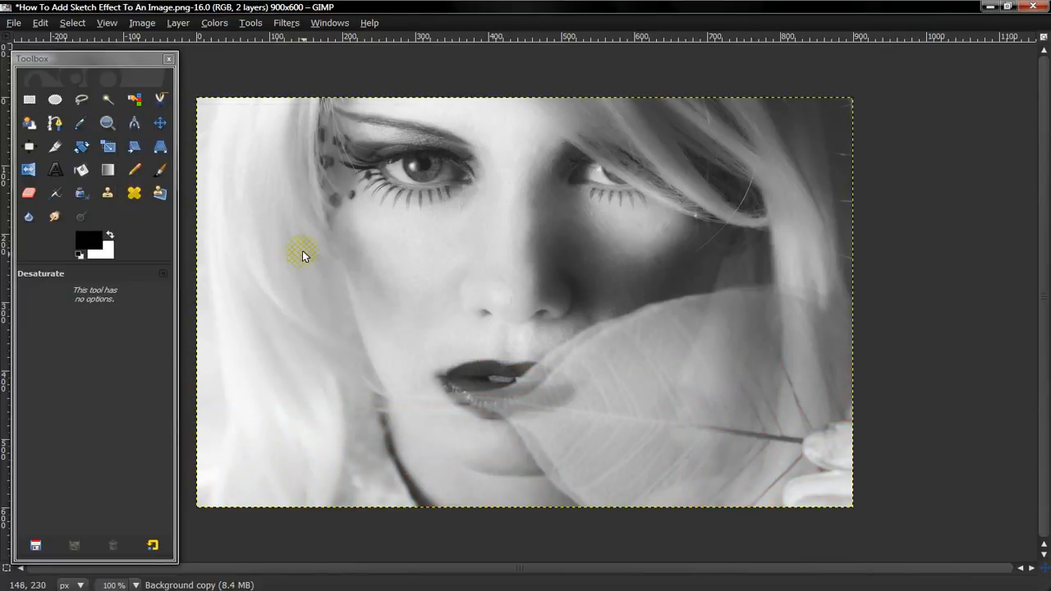
click(214, 23)
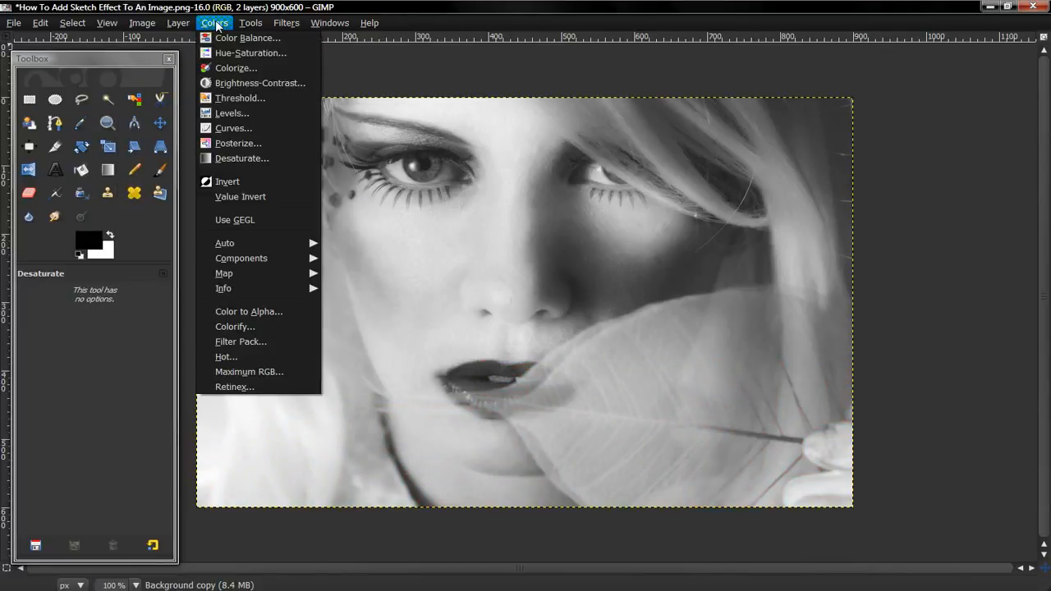
- Apply Sobel edge detection with amount 2.0 to the grayscale copy
click(286, 23)
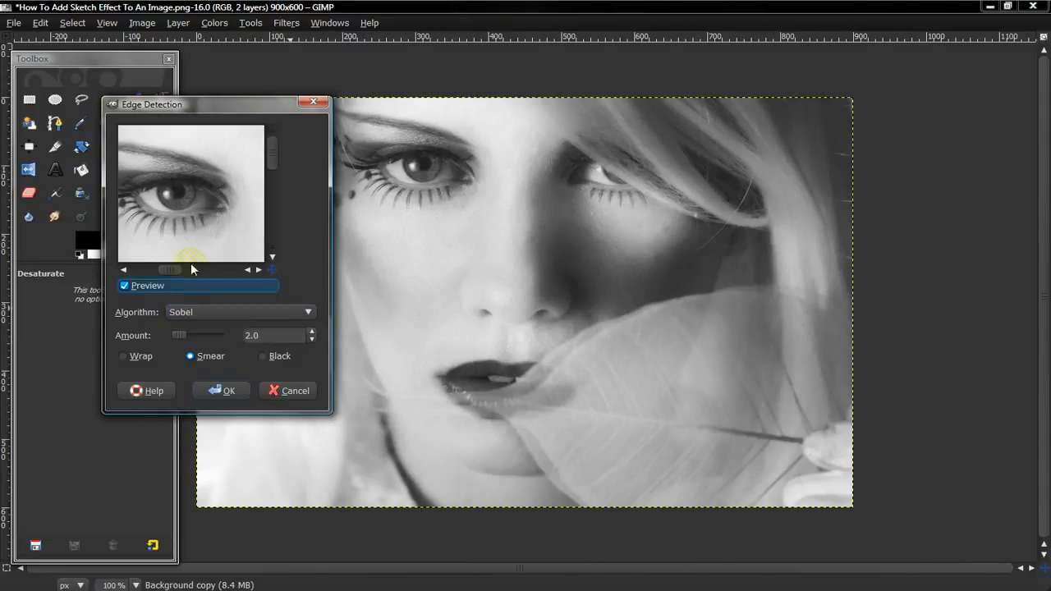
click(239, 312)
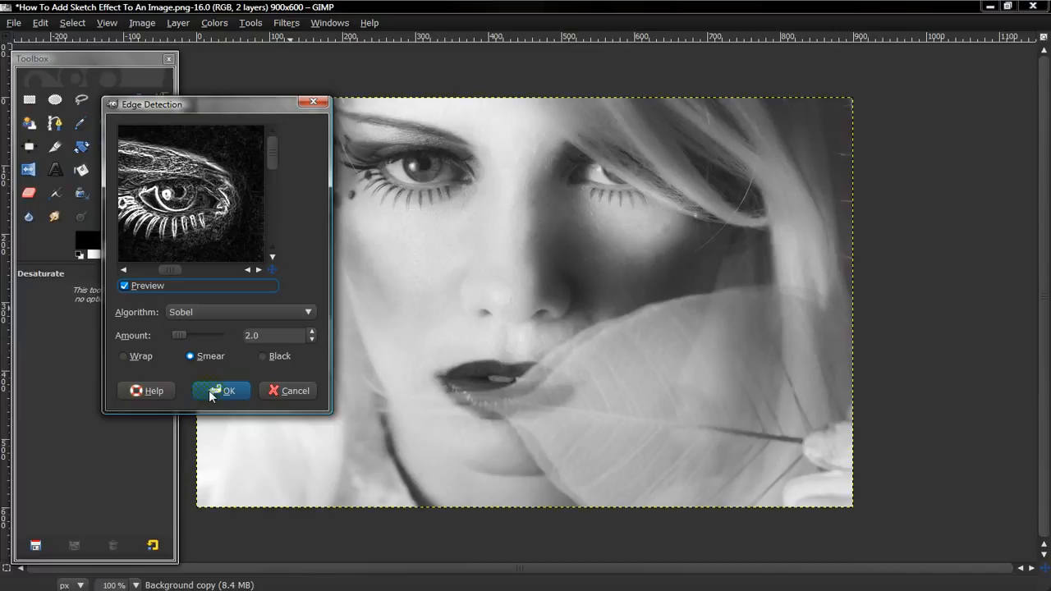
click(222, 391)
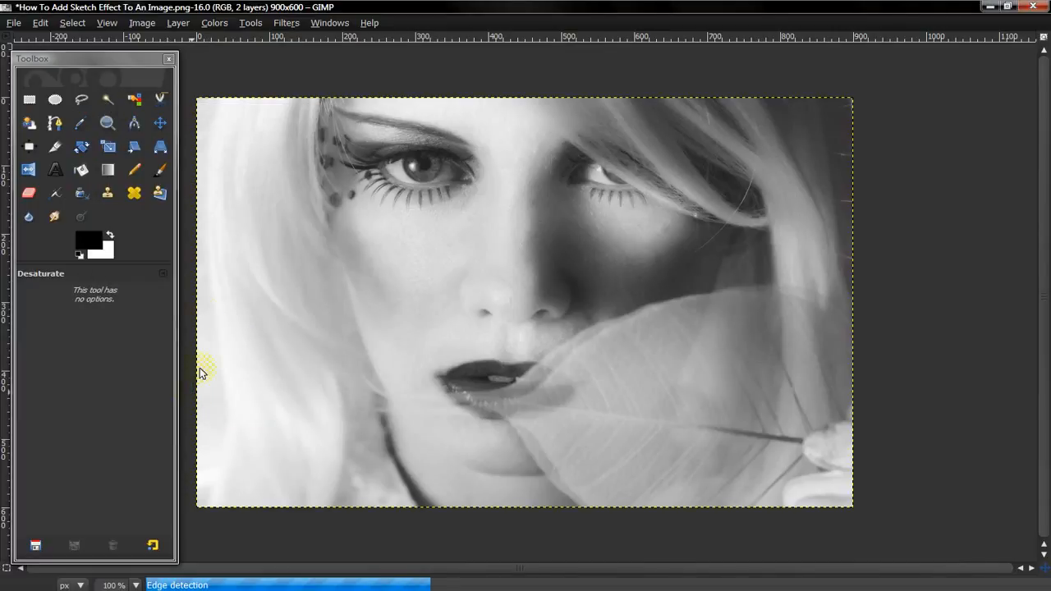
mouse_move(25, 338)
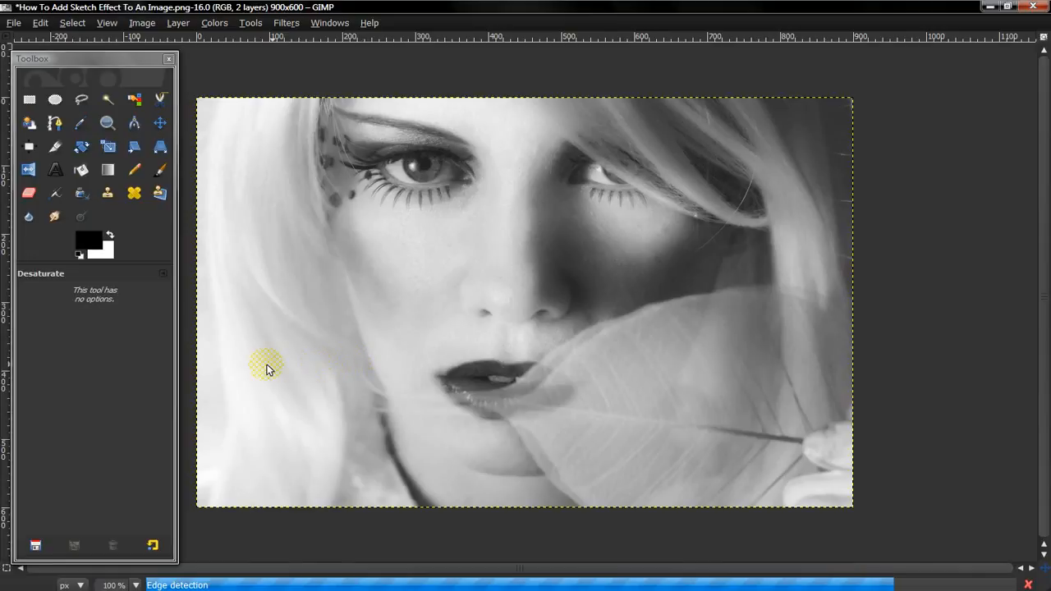
mouse_move(190, 381)
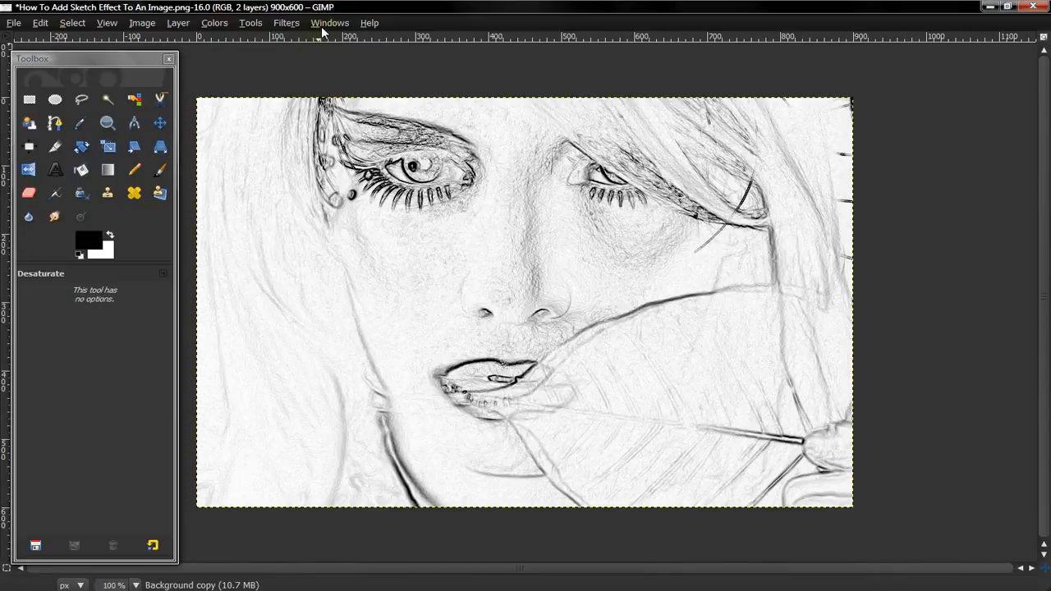
- Show the Layers dockable dialog and select the Background copy sketch layer
click(328, 23)
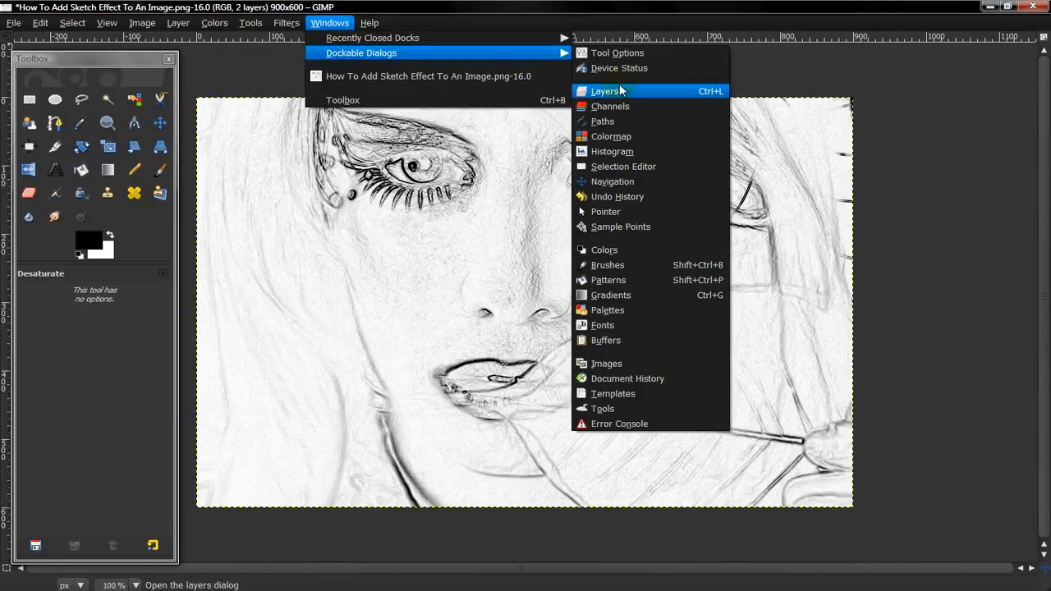
click(604, 92)
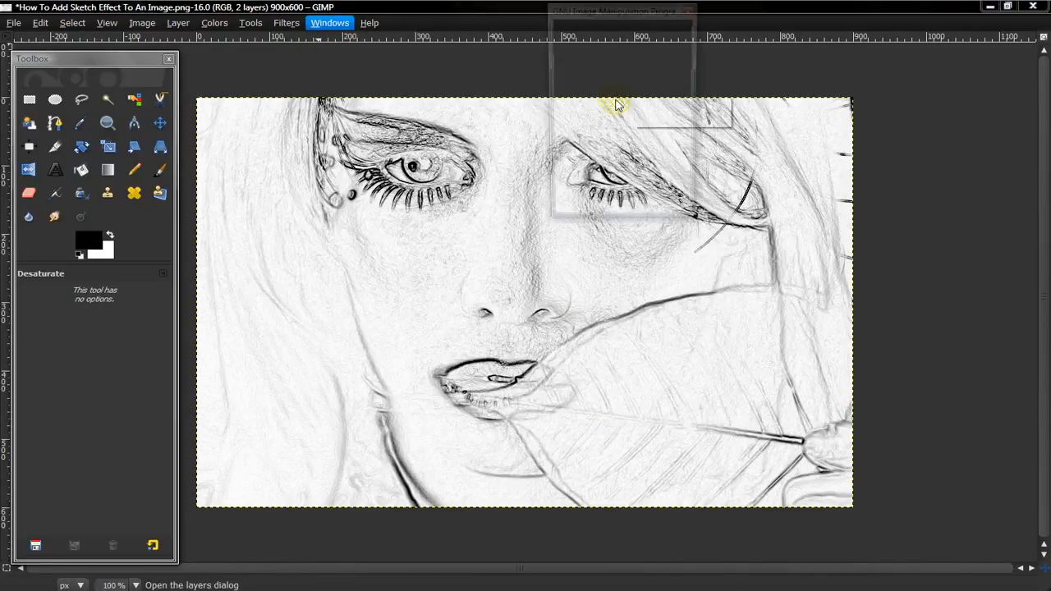
click(328, 23)
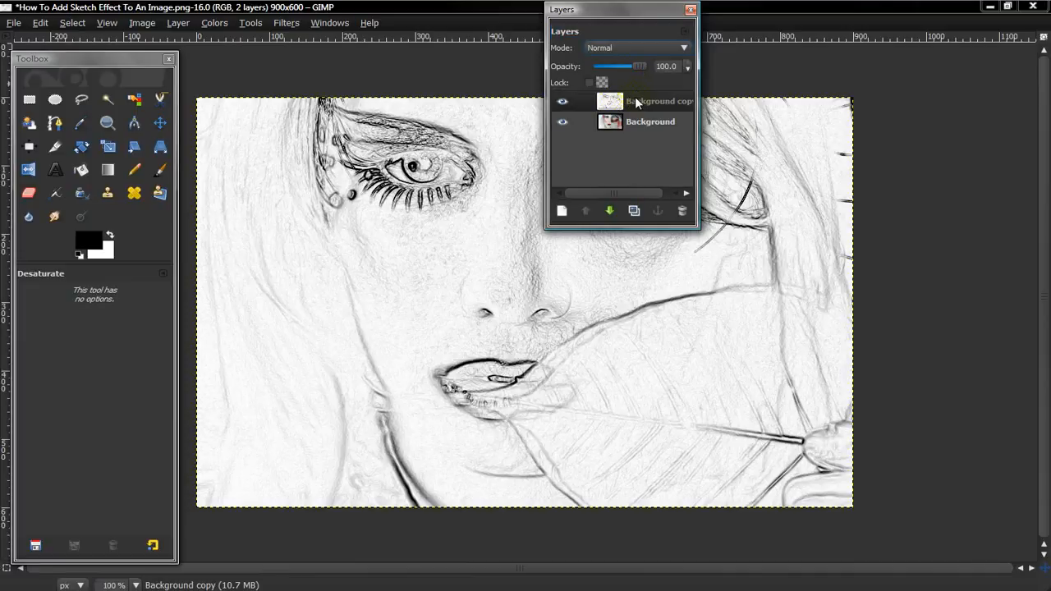
- Adjust the sketch layer's opacity down and back up until faint colour shows through
drag(640, 65, 627, 65)
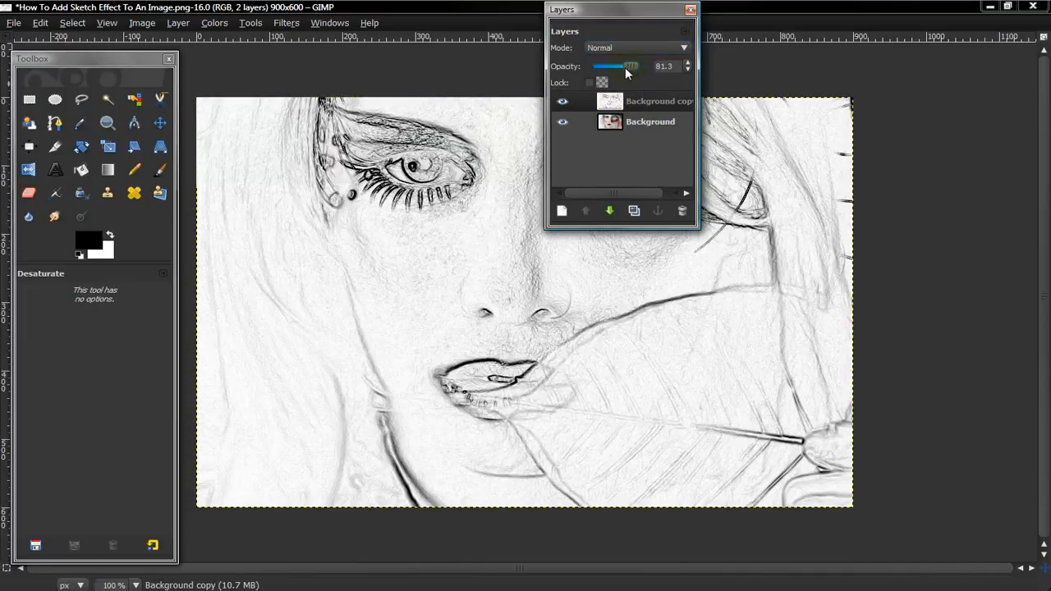
drag(631, 66, 604, 65)
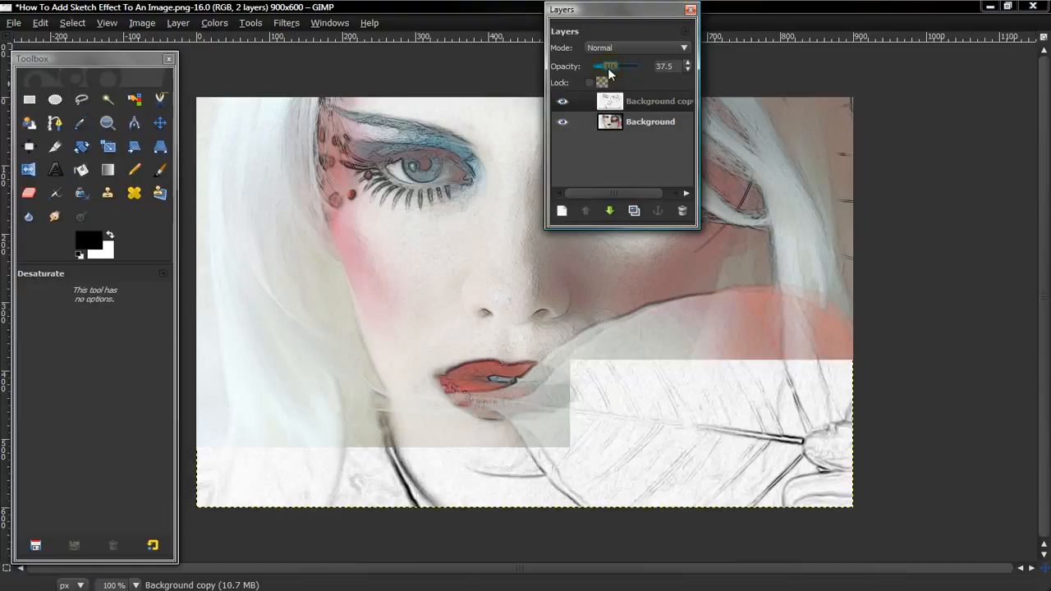
drag(615, 66, 592, 65)
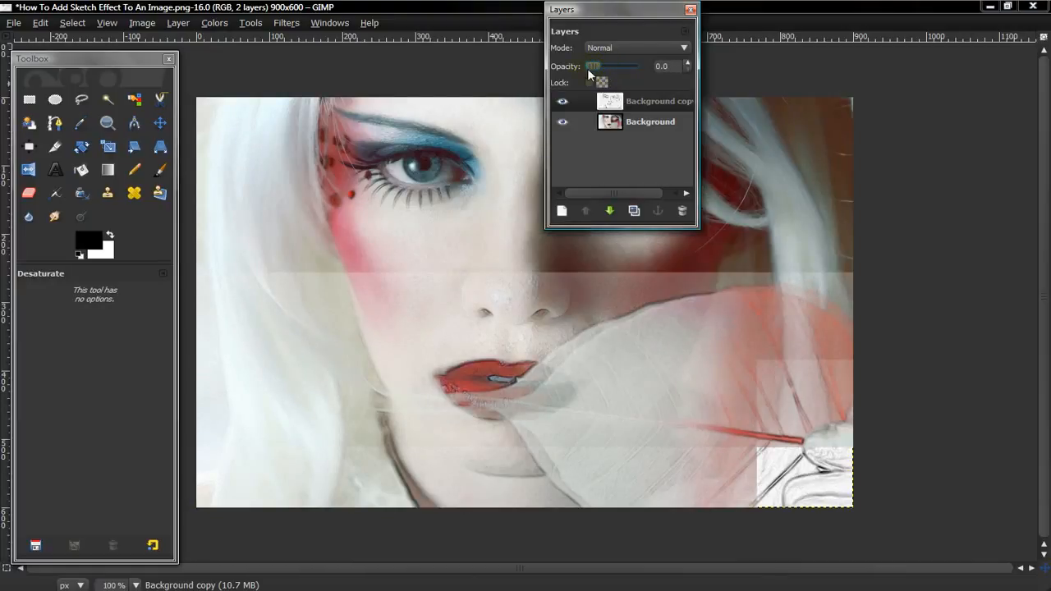
drag(593, 66, 632, 66)
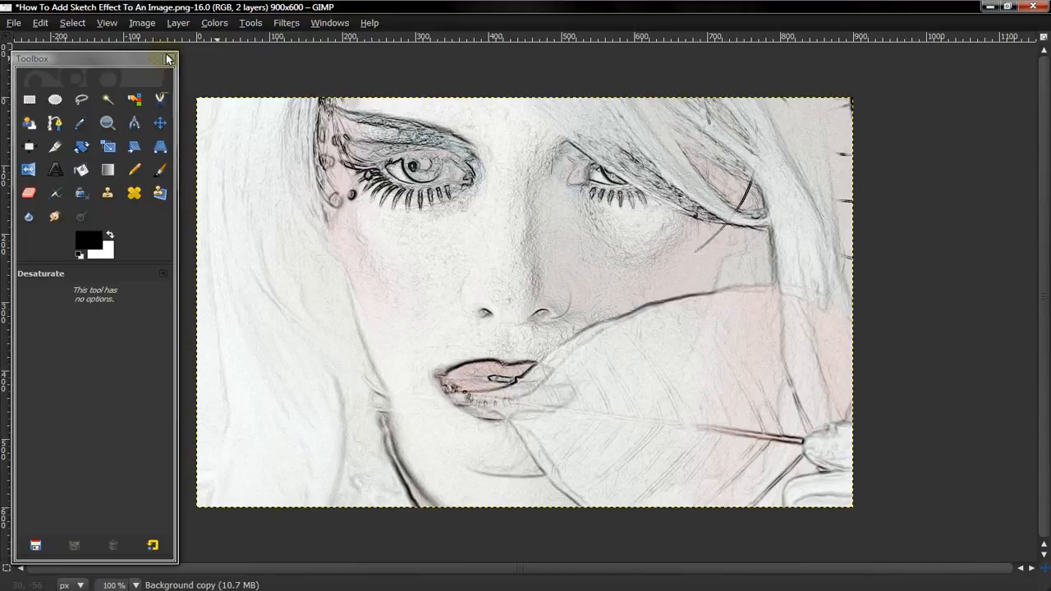
- Desaturate the fresh duplicate layer to grayscale with Lightness, restarting the effect
click(13, 23)
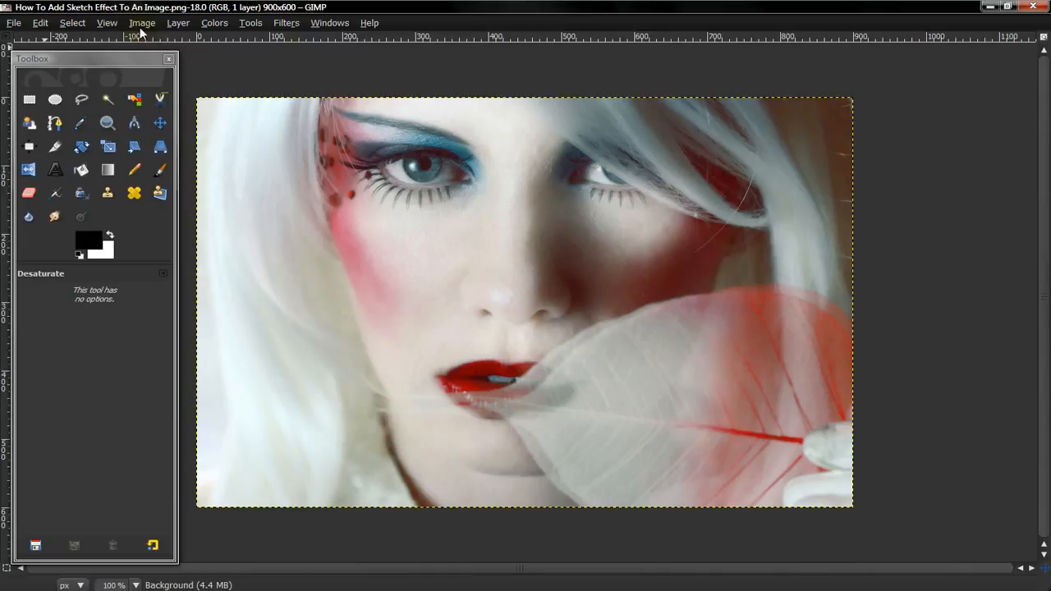
click(213, 23)
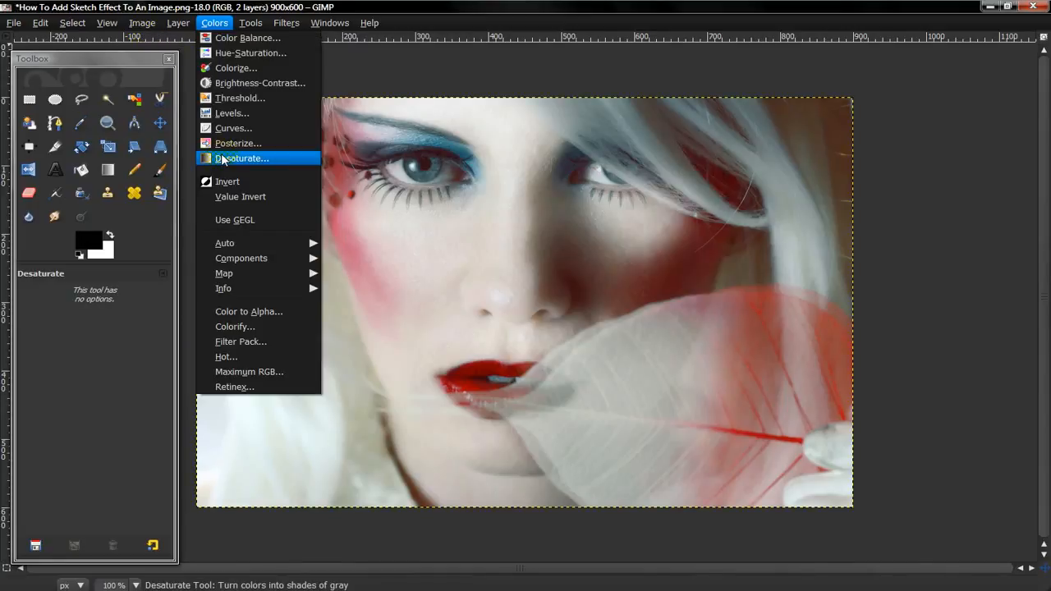
click(242, 158)
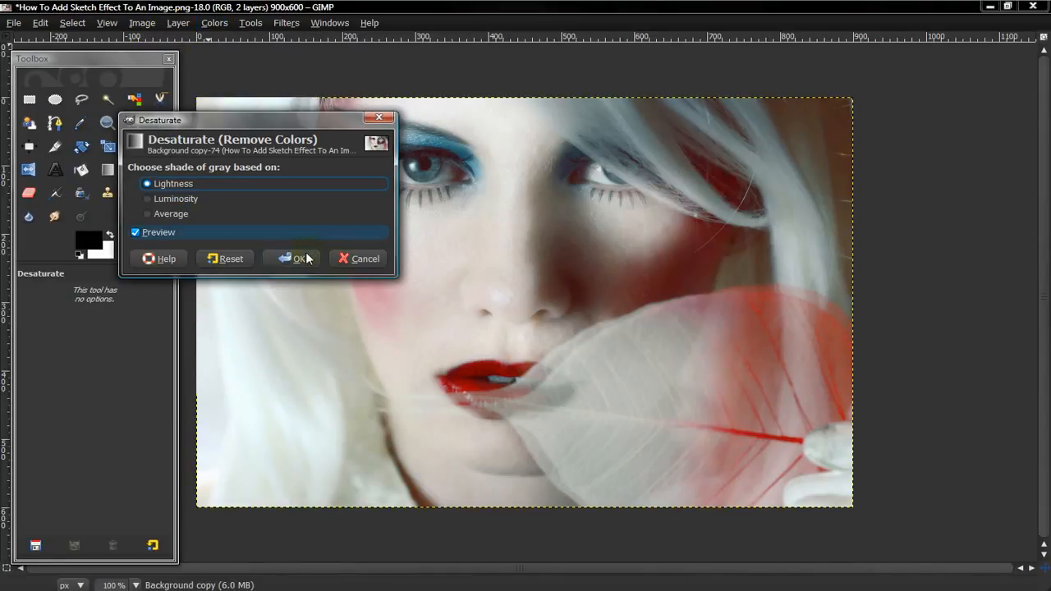
click(299, 259)
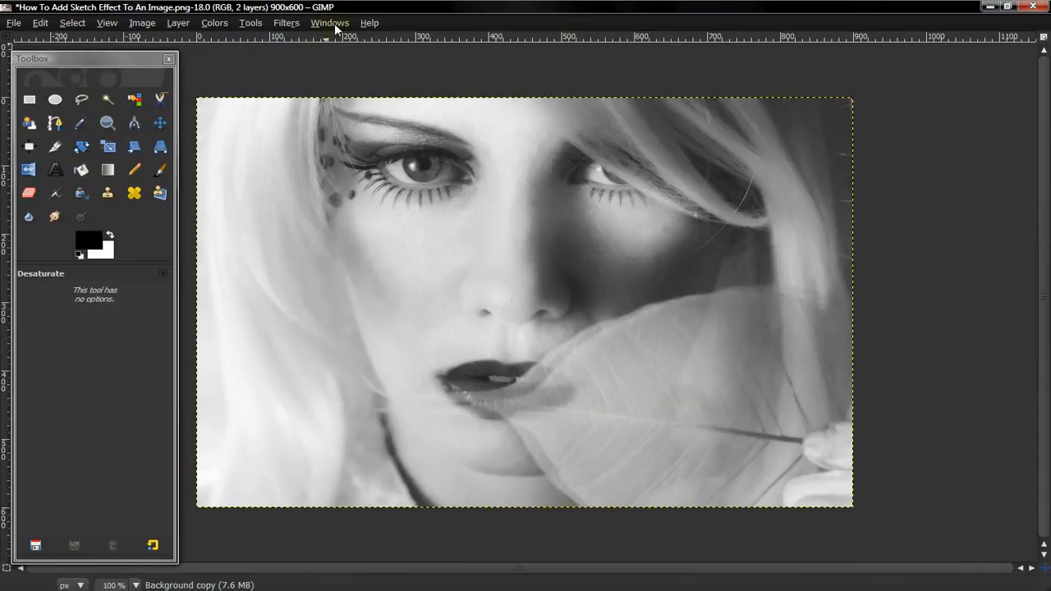
mouse_move(285, 23)
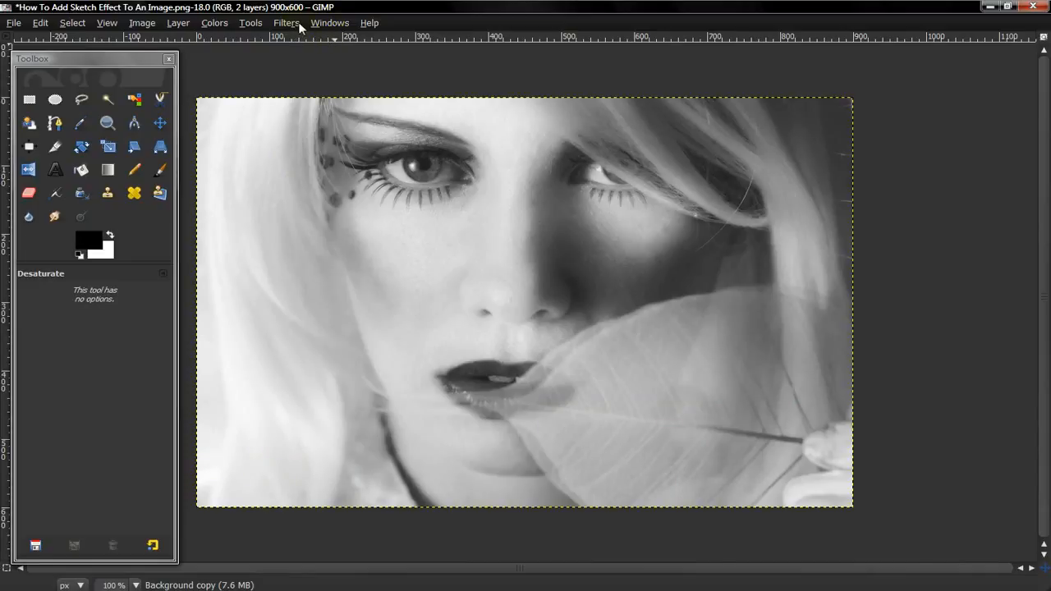
click(286, 23)
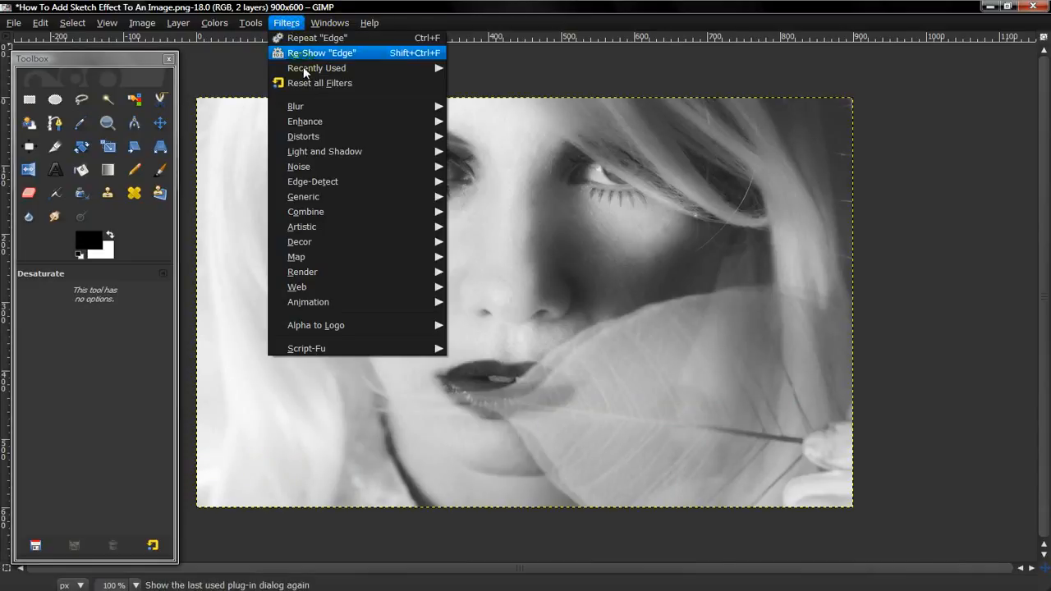
mouse_move(312, 181)
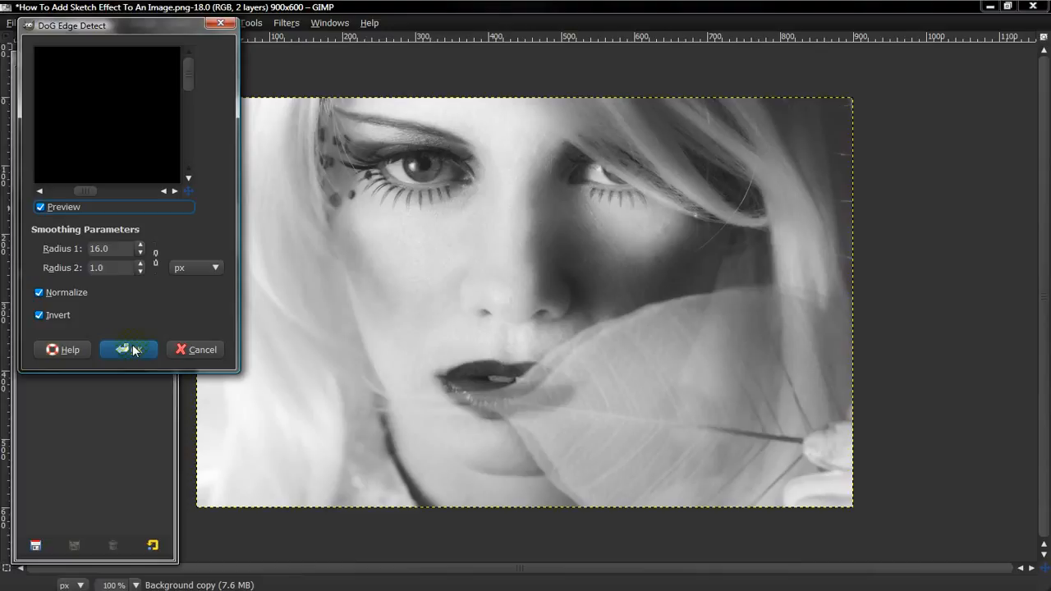
- Apply Difference of Gaussians edge detection, radius 16 and 1, normalized and inverted
click(128, 348)
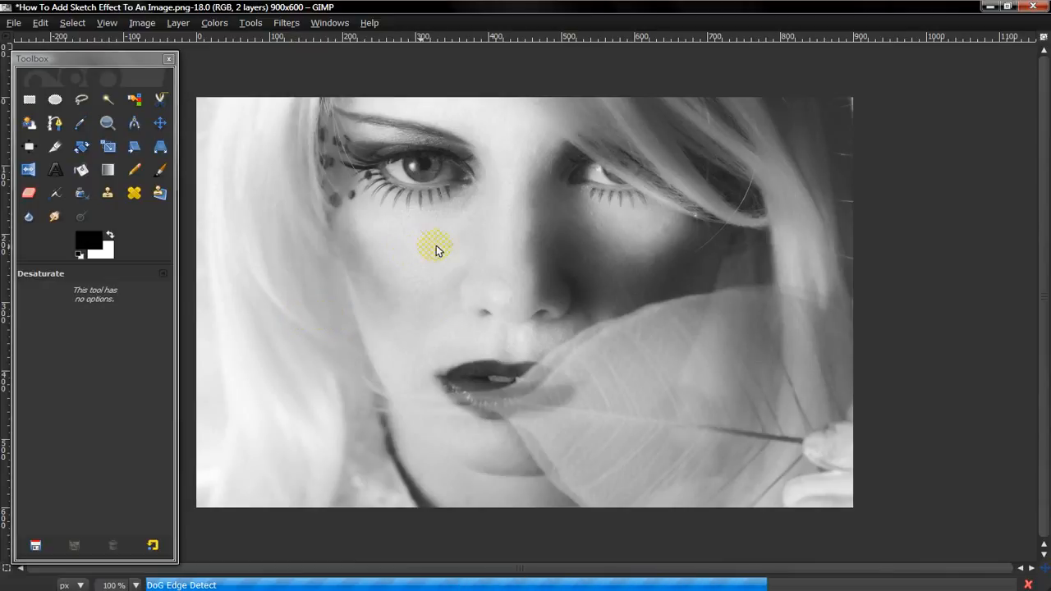
mouse_move(287, 352)
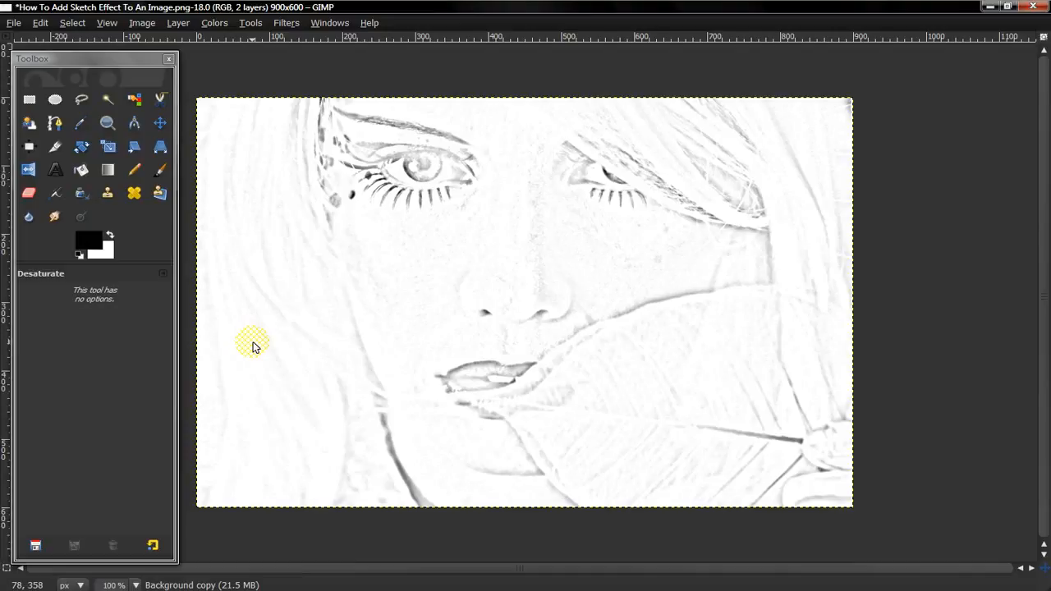
mouse_move(253, 343)
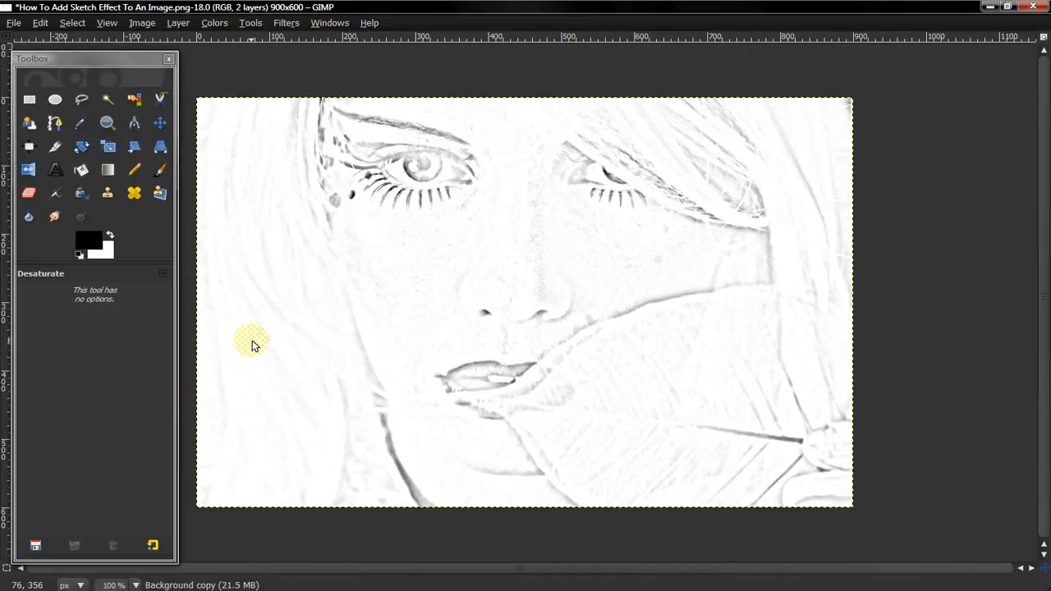
mouse_move(250, 269)
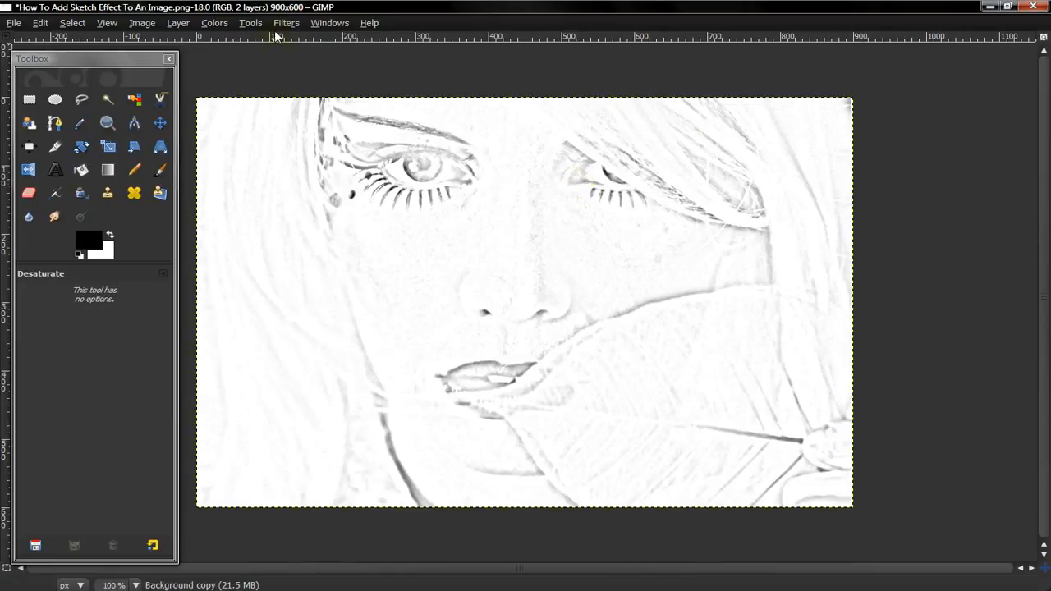
mouse_move(281, 30)
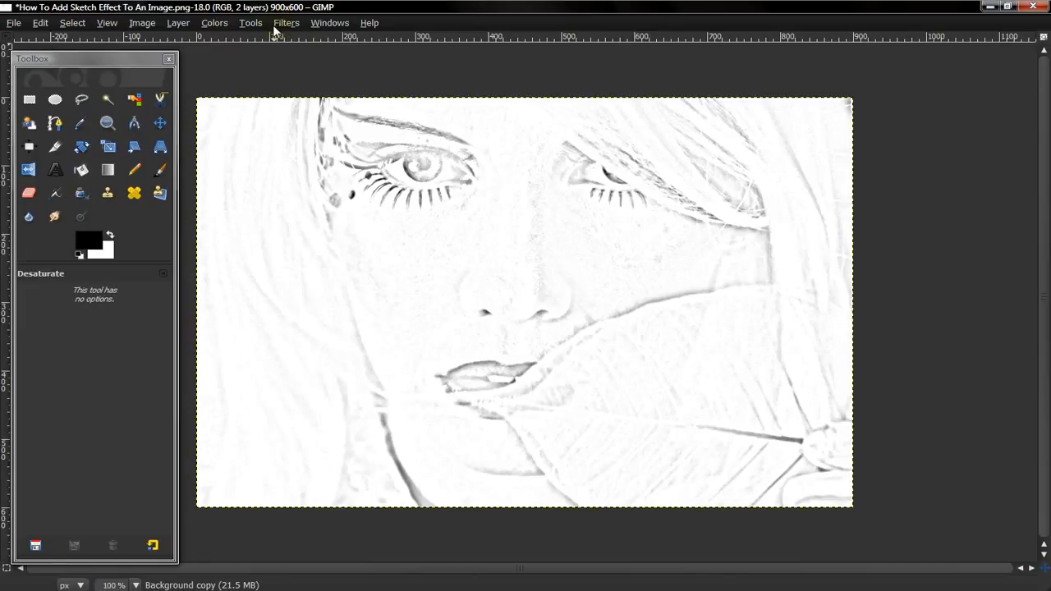
- Apply a Levels adjustment with the midtone slider at about 0.33 to bolden the lines
click(214, 23)
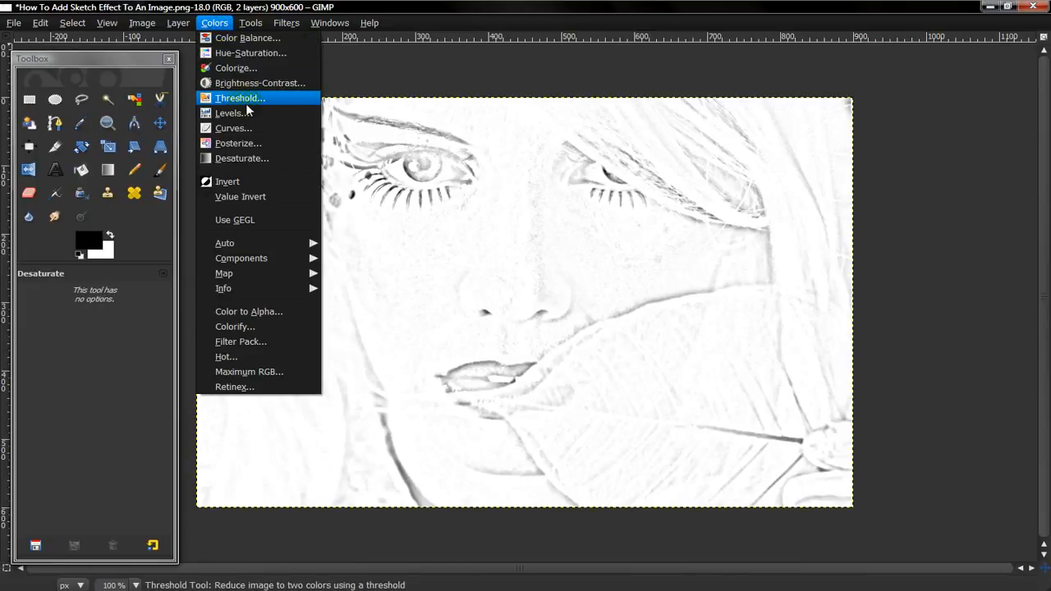
click(230, 112)
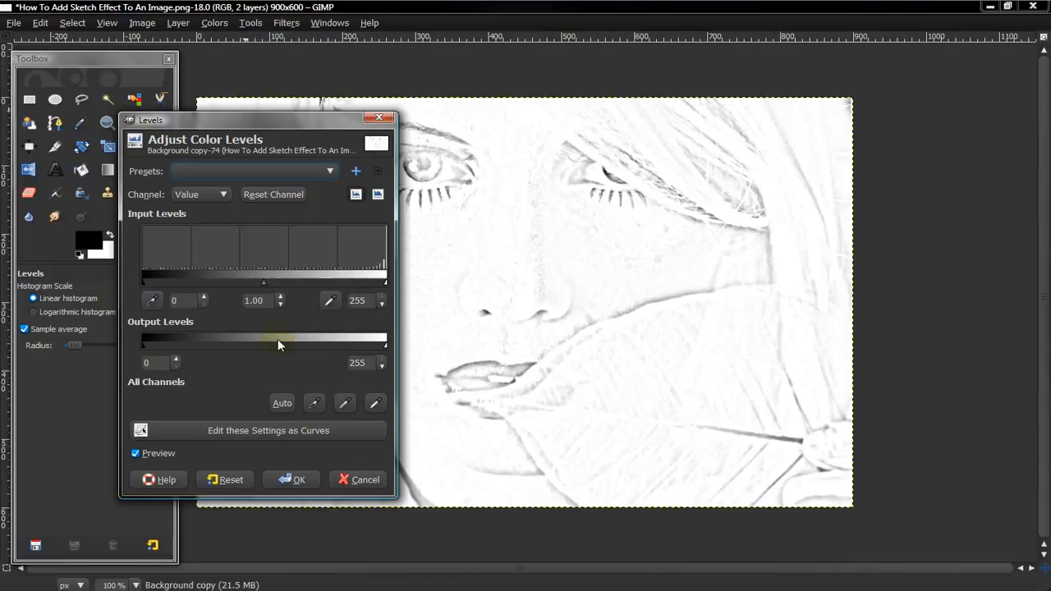
drag(279, 345, 263, 280)
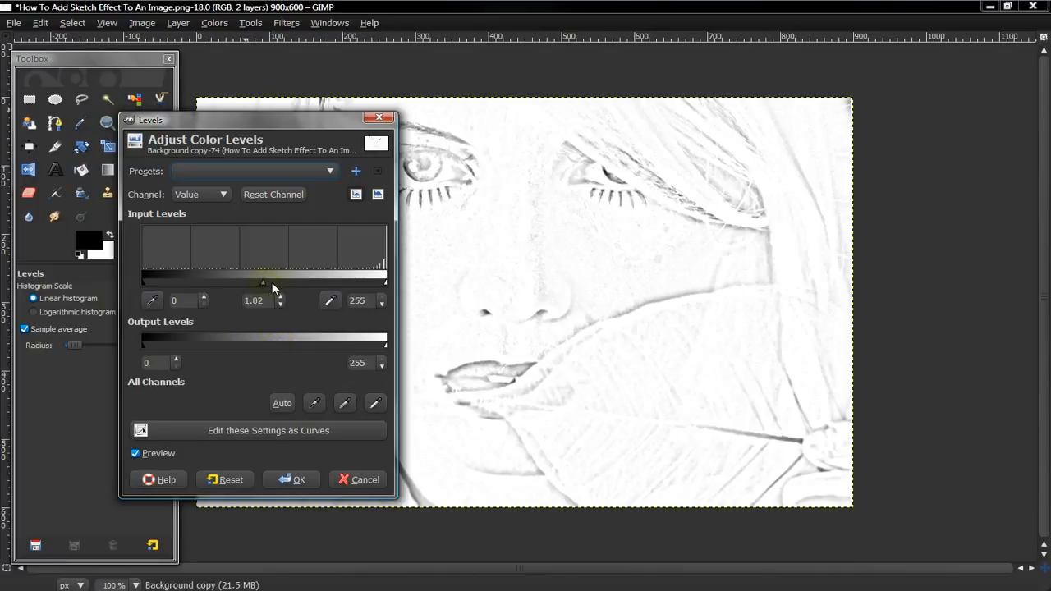
drag(262, 279, 296, 279)
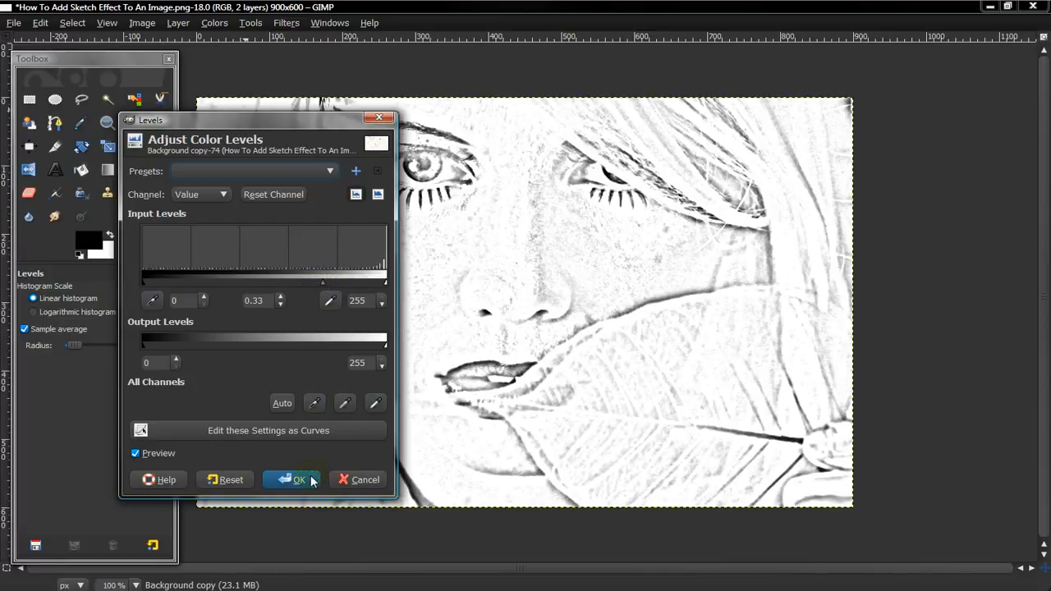
click(292, 480)
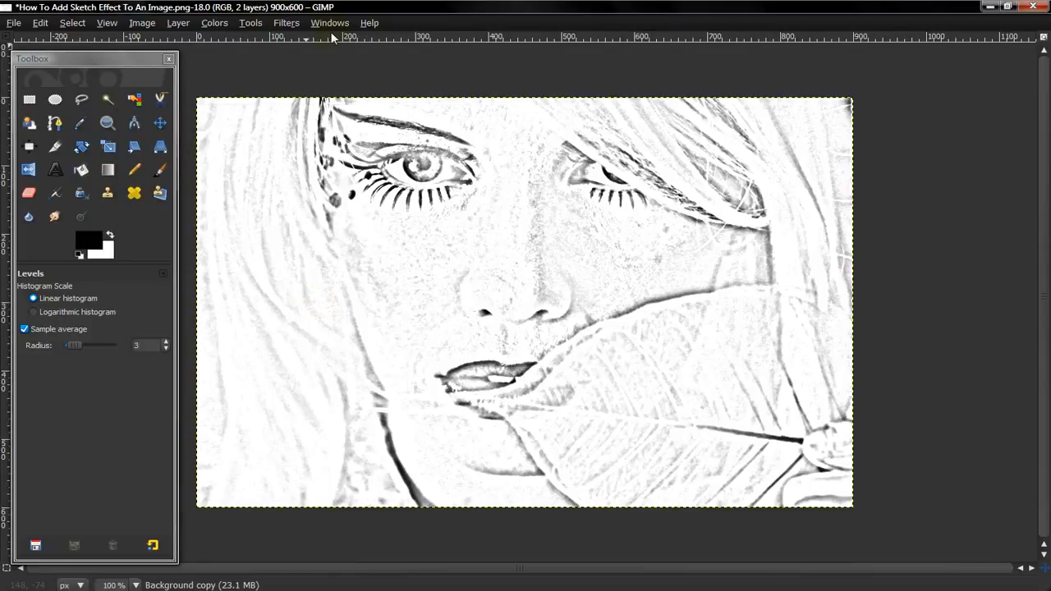
- Reduce the Background copy layer's opacity to about 40.5 in the Layers dialog
click(328, 23)
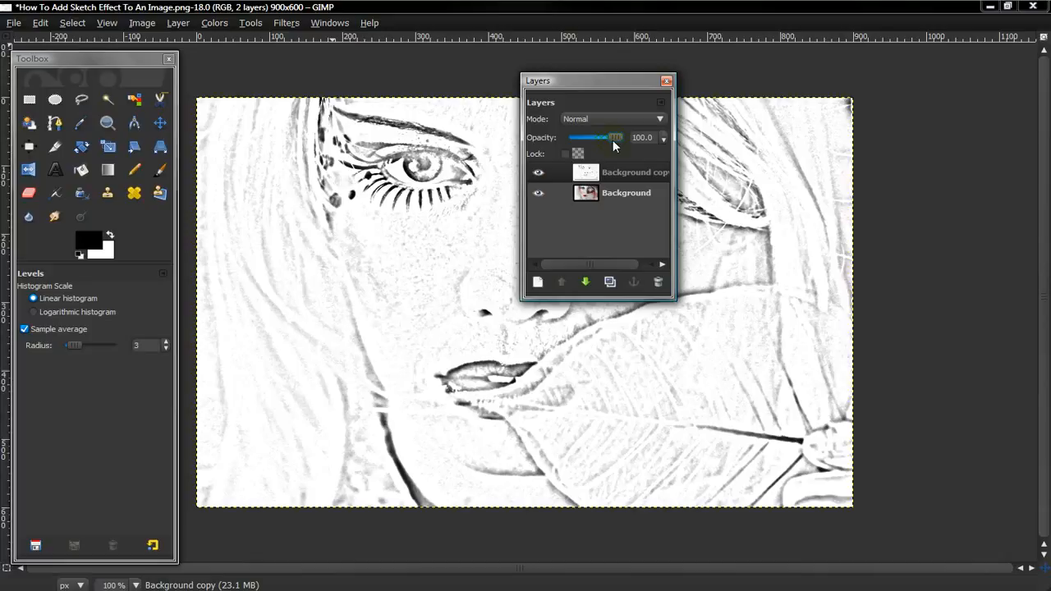
drag(616, 138, 598, 138)
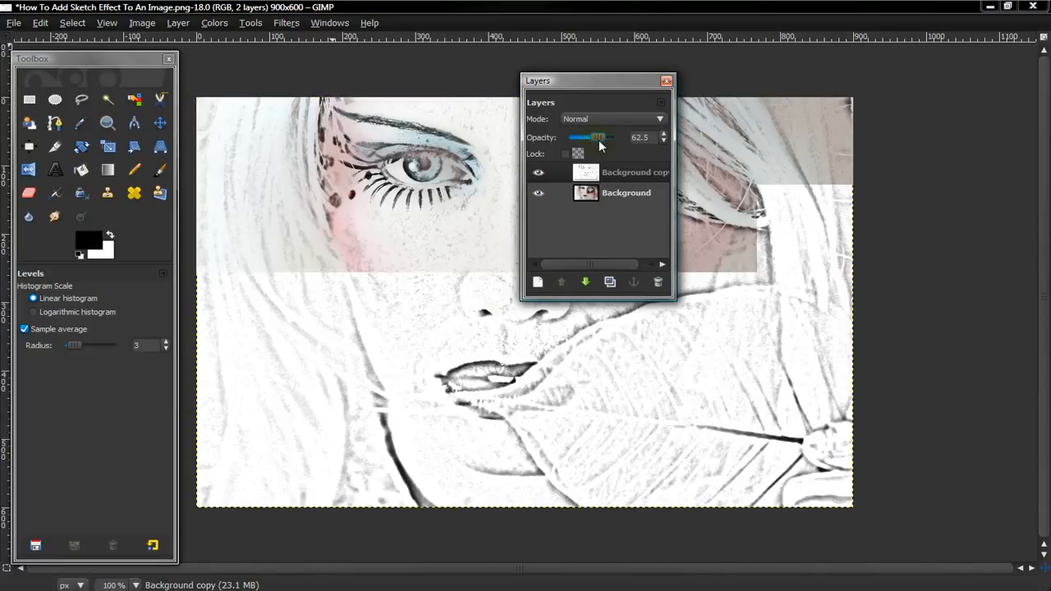
drag(595, 138, 584, 138)
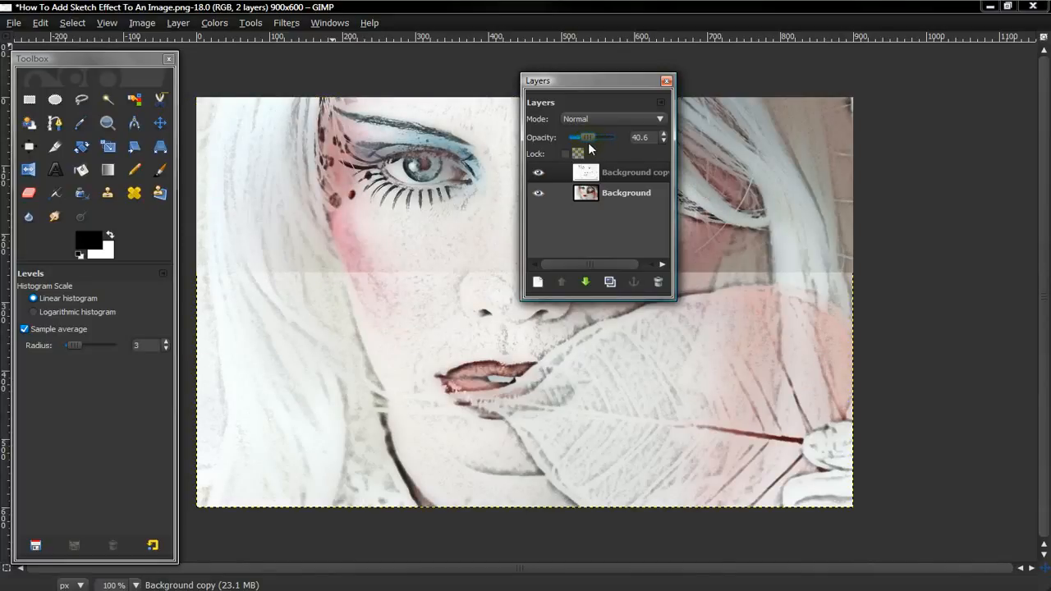